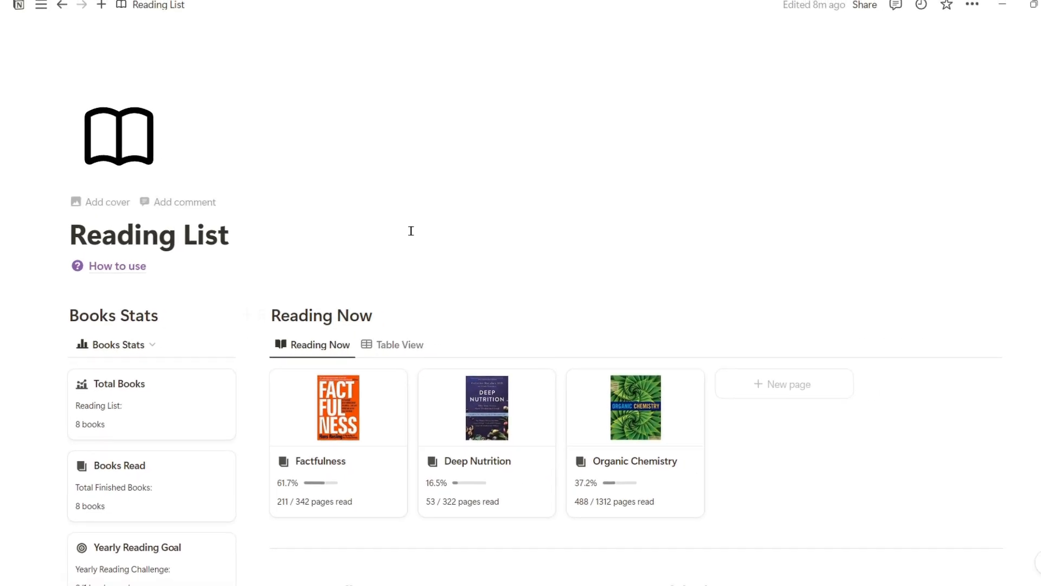
Browse the Books database page, then return to the Reading List dashboard.
scroll("down", 3)
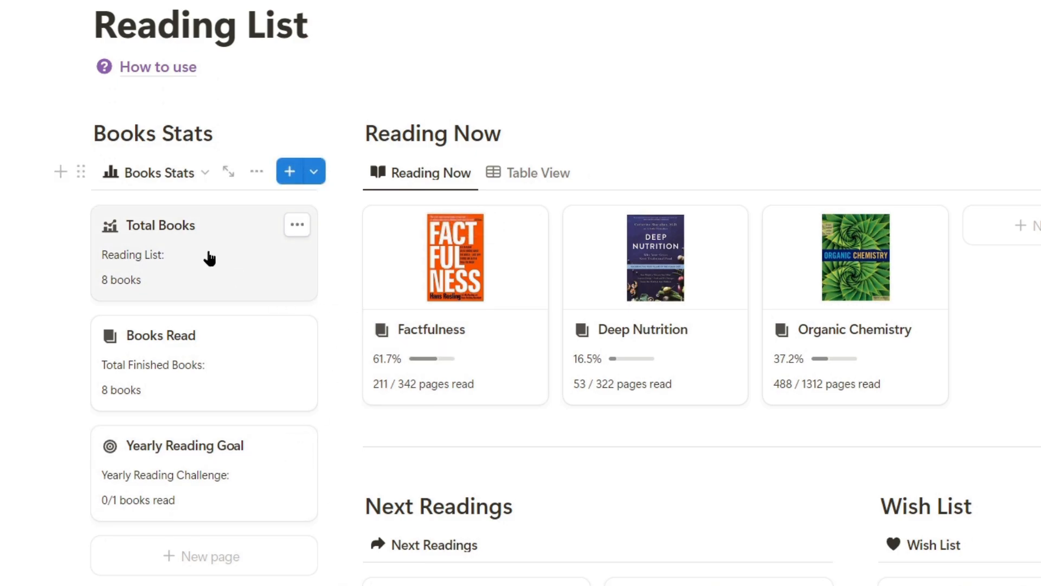
mouse_move(247, 352)
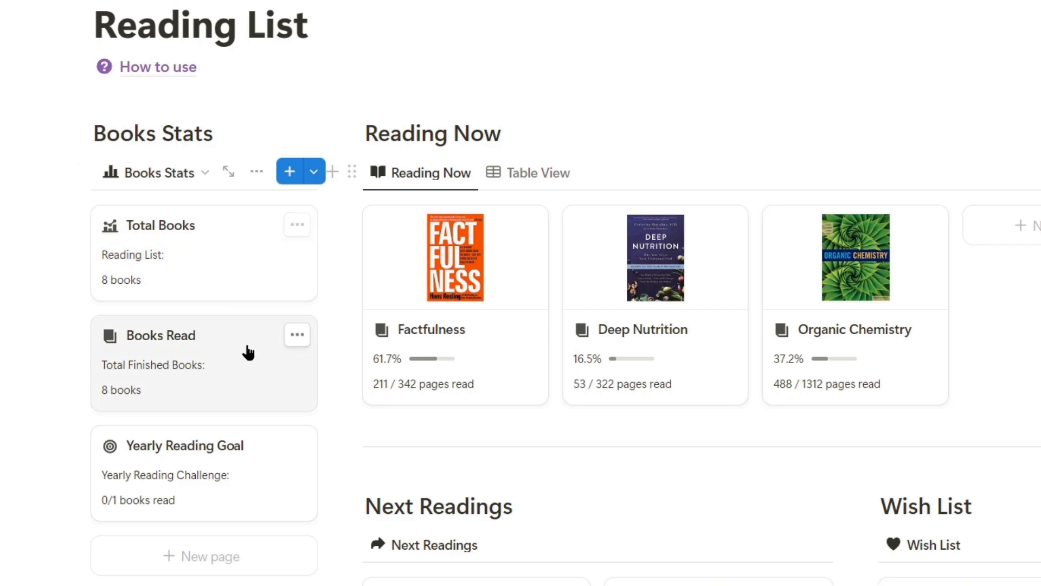
mouse_move(268, 431)
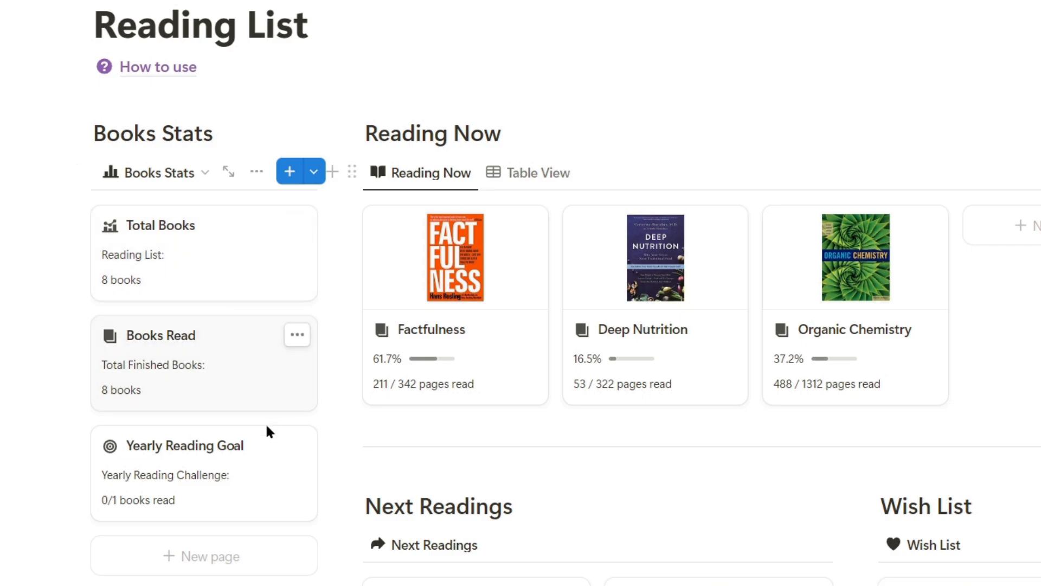
mouse_move(114, 508)
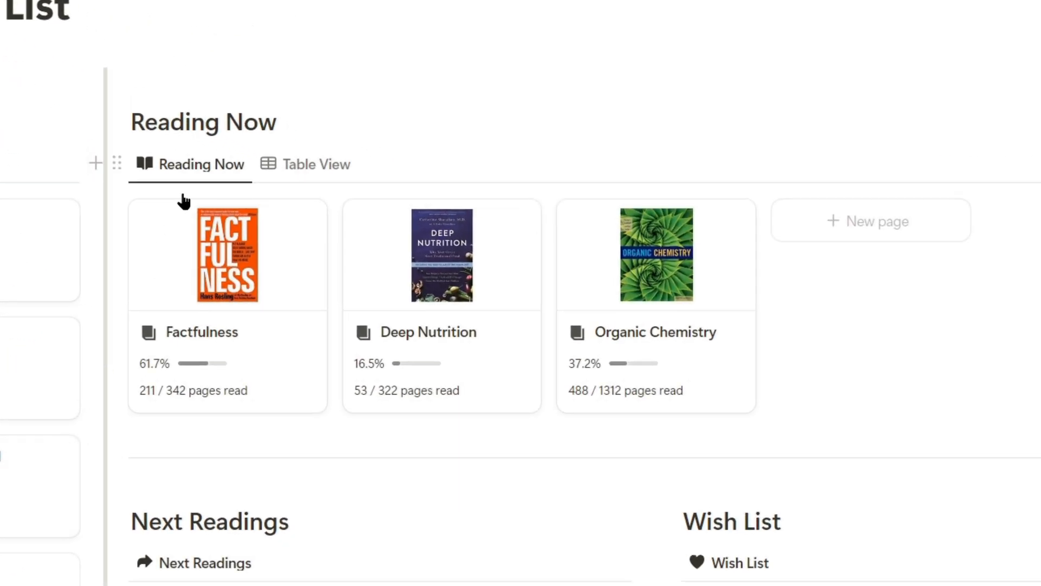
mouse_move(214, 119)
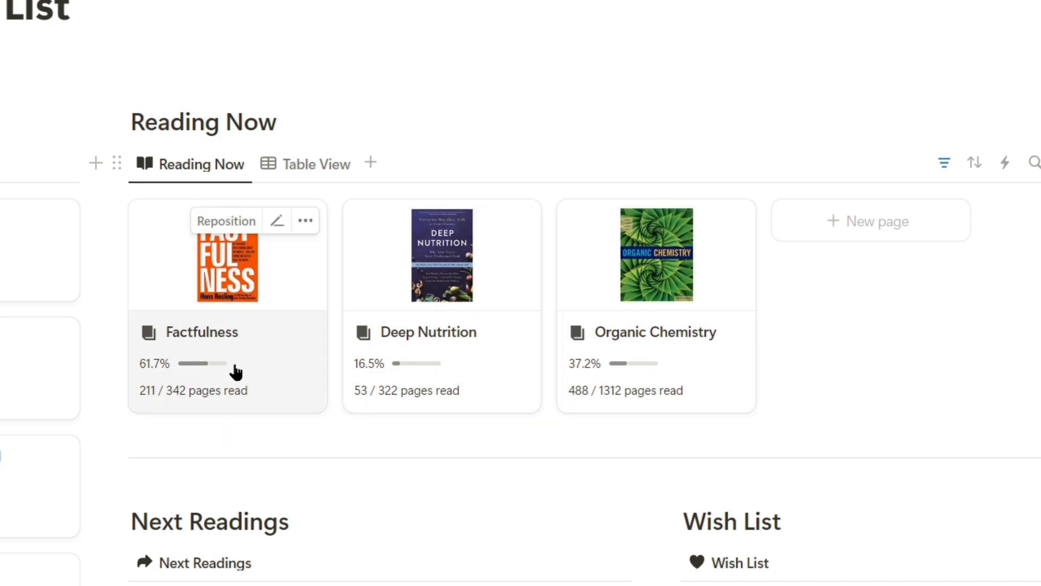
scroll("down", 3)
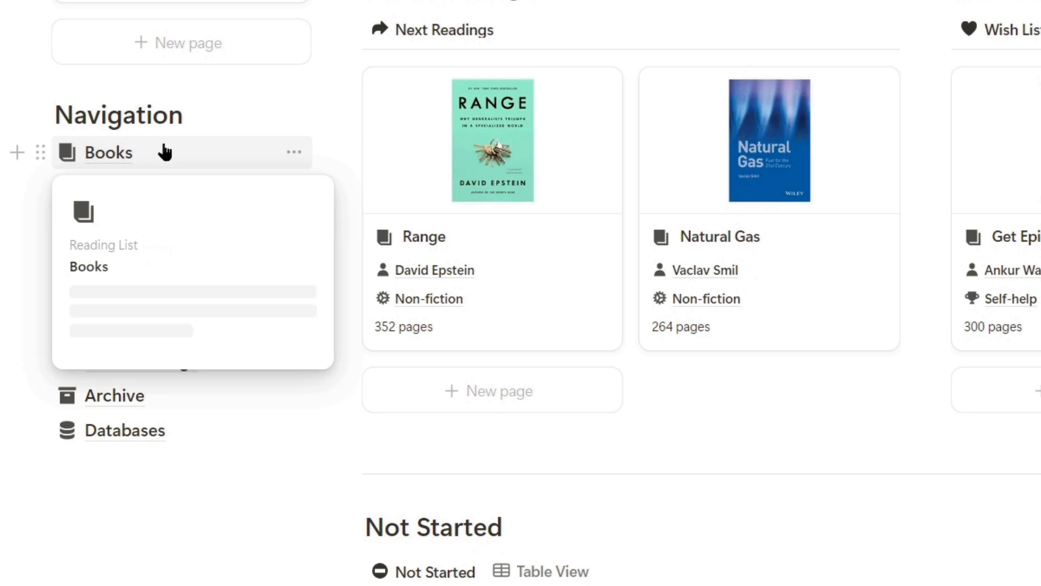
left_click(108, 153)
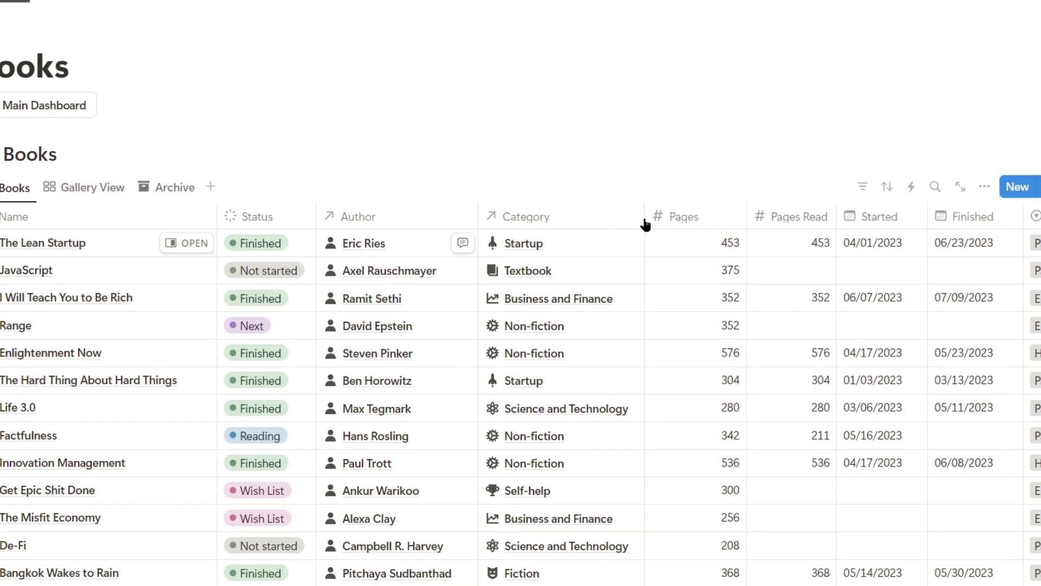
scroll("right", 3)
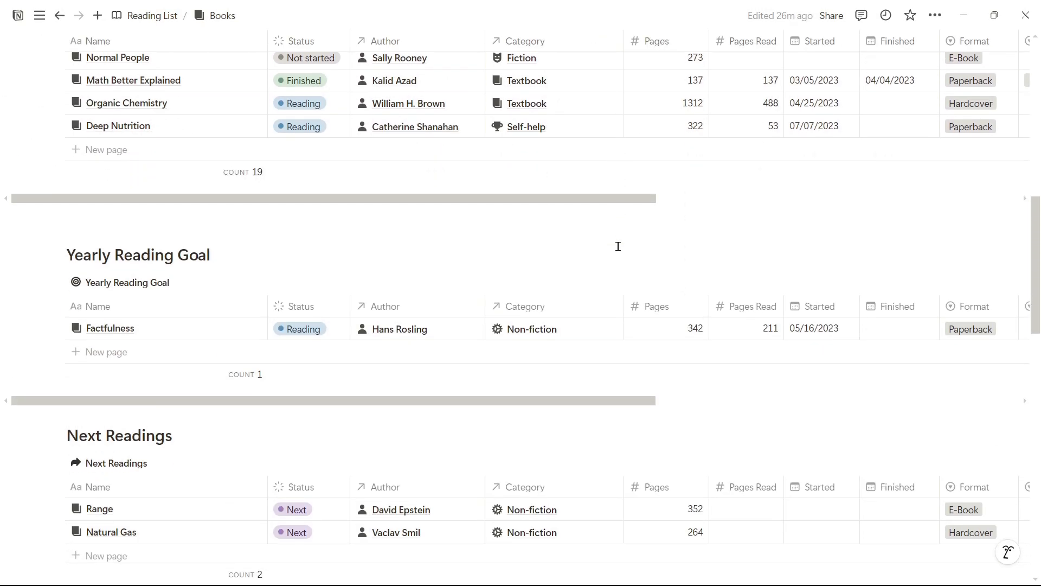
scroll("down", 3)
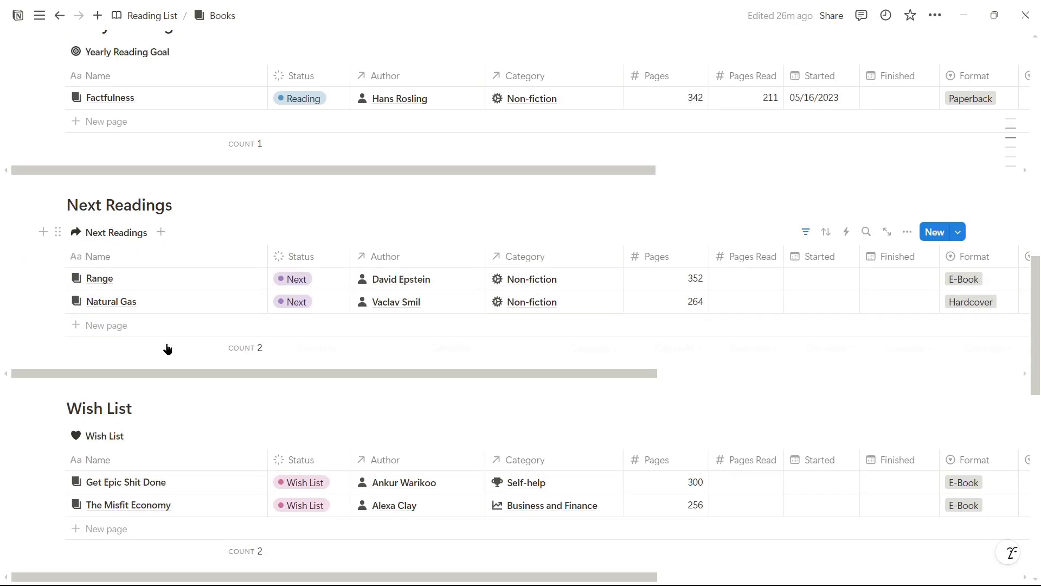
scroll("down", 3)
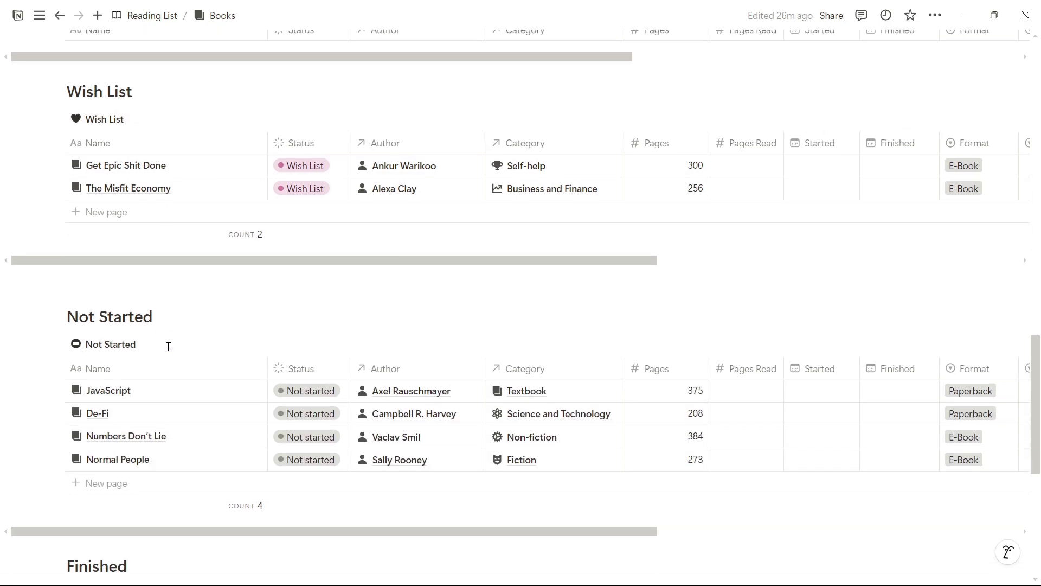
scroll("down", 3)
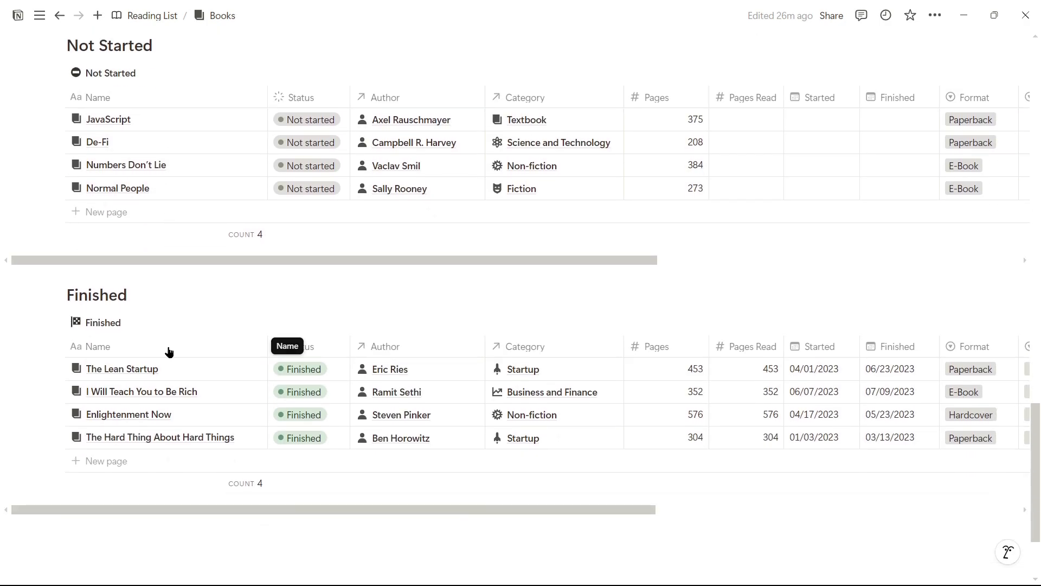
left_click(152, 16)
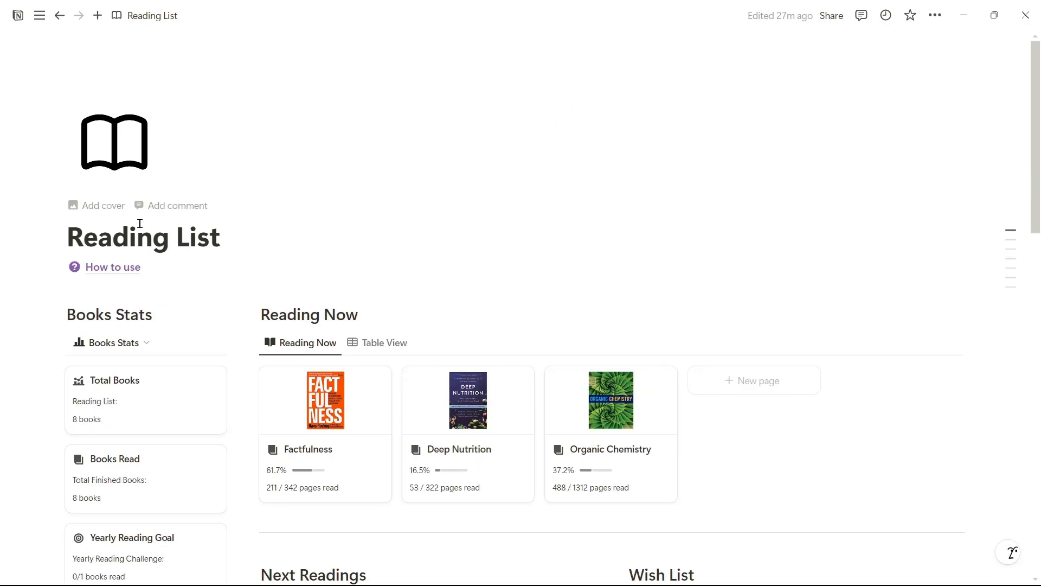
Add a new book 'Zero to One' to the Books table and start linking its category.
scroll("down", 3)
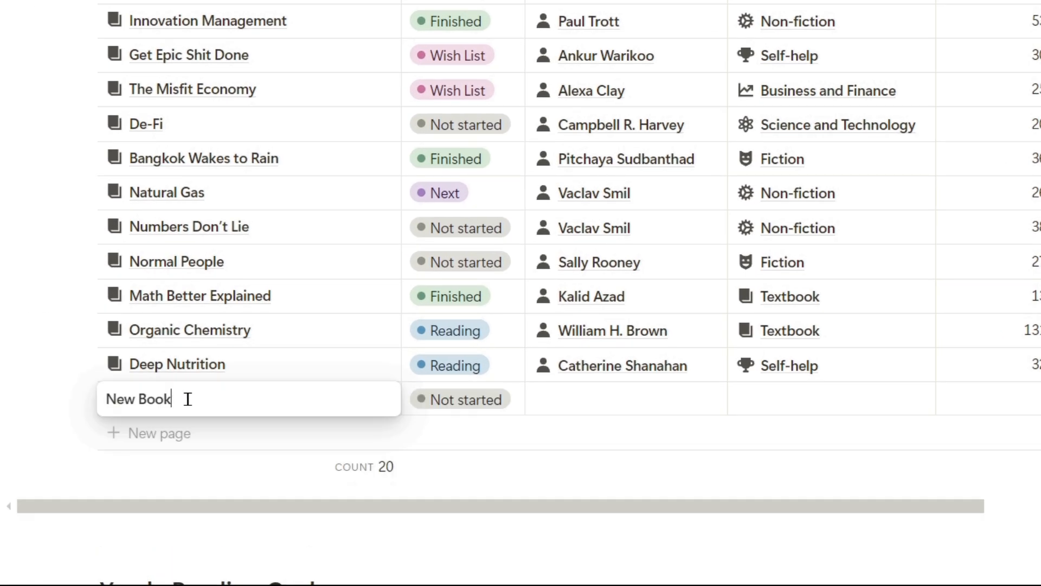
type("Zero to One")
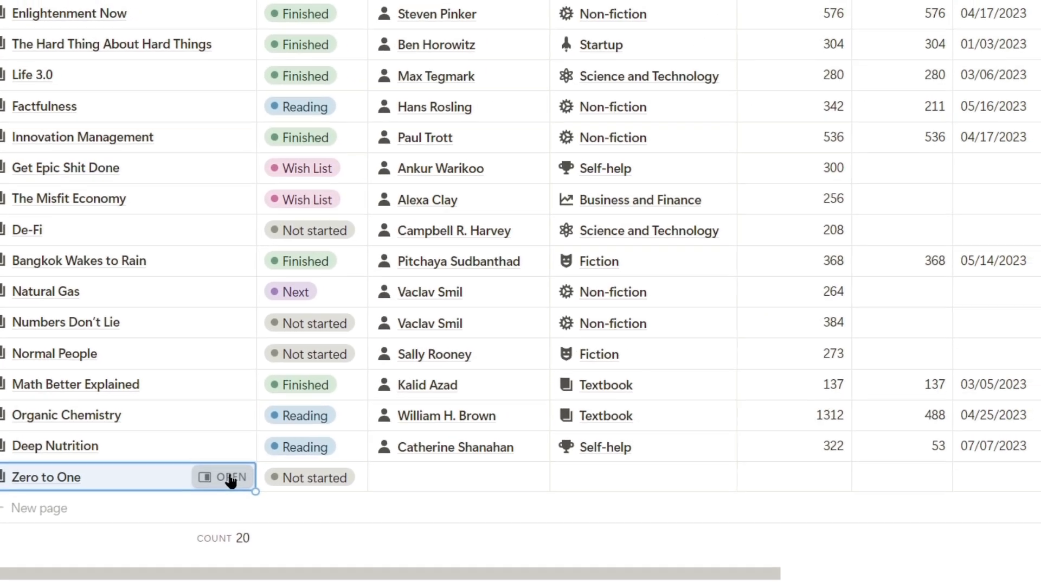
left_click(224, 478)
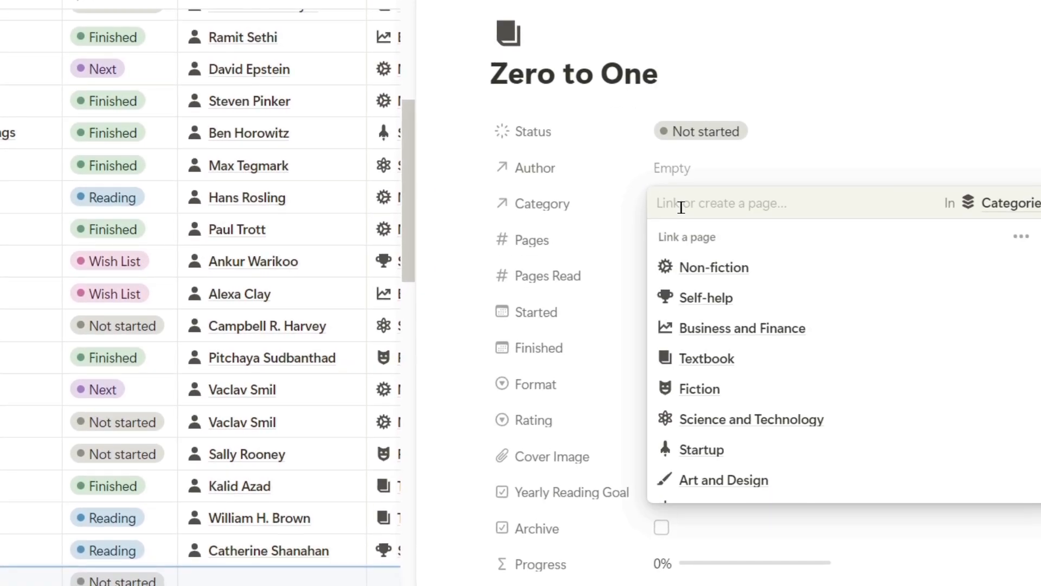
left_click(701, 450)
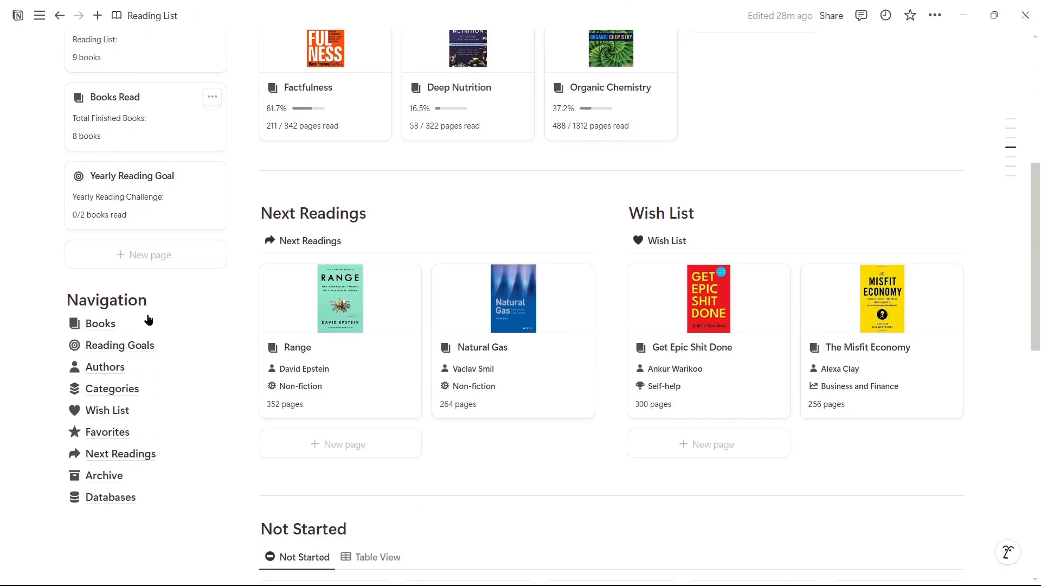
Open Reading Goals, where Zero to One joins Factfulness in the Yearly Reading Challenge.
left_click(120, 345)
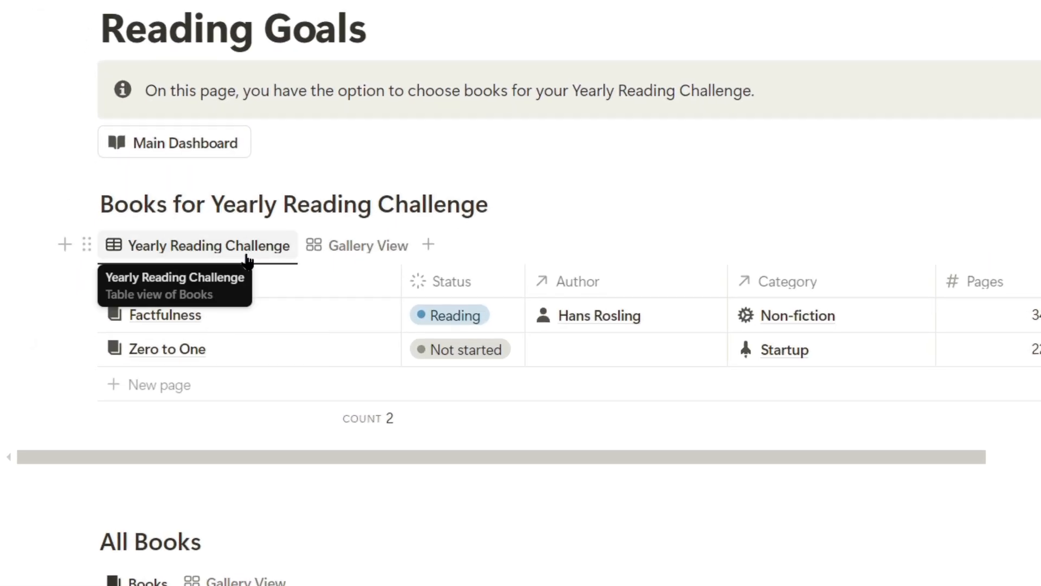
left_click(167, 348)
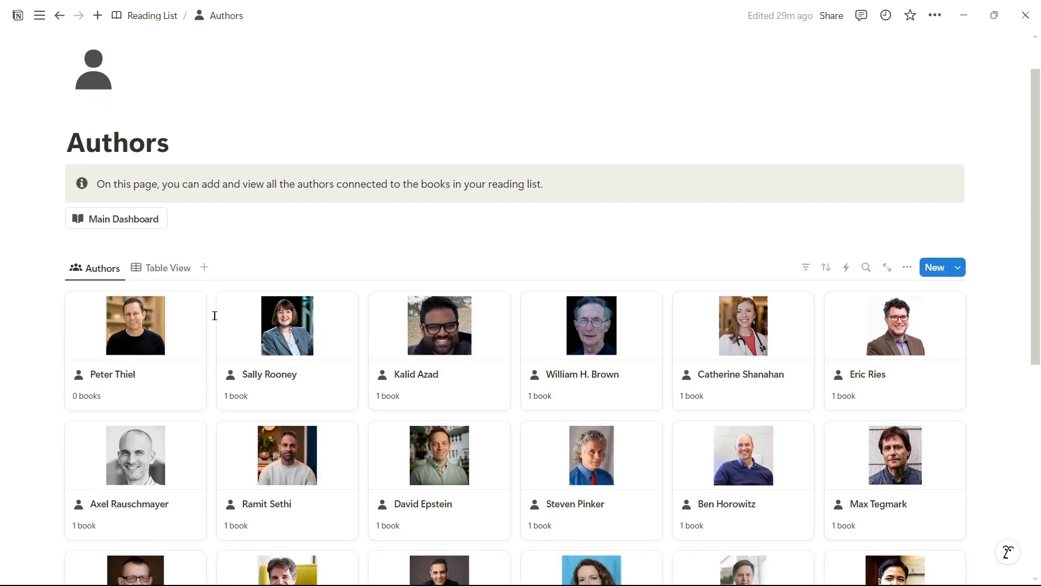
Scroll through the Authors gallery cards, noting Peter Thiel with 0 books.
scroll("down", 3)
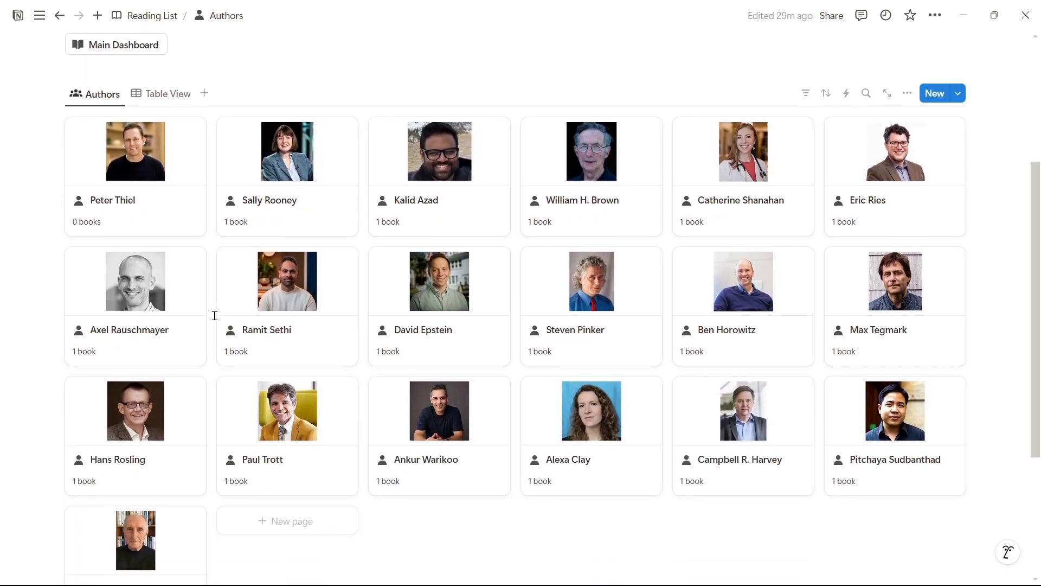
scroll("down", 3)
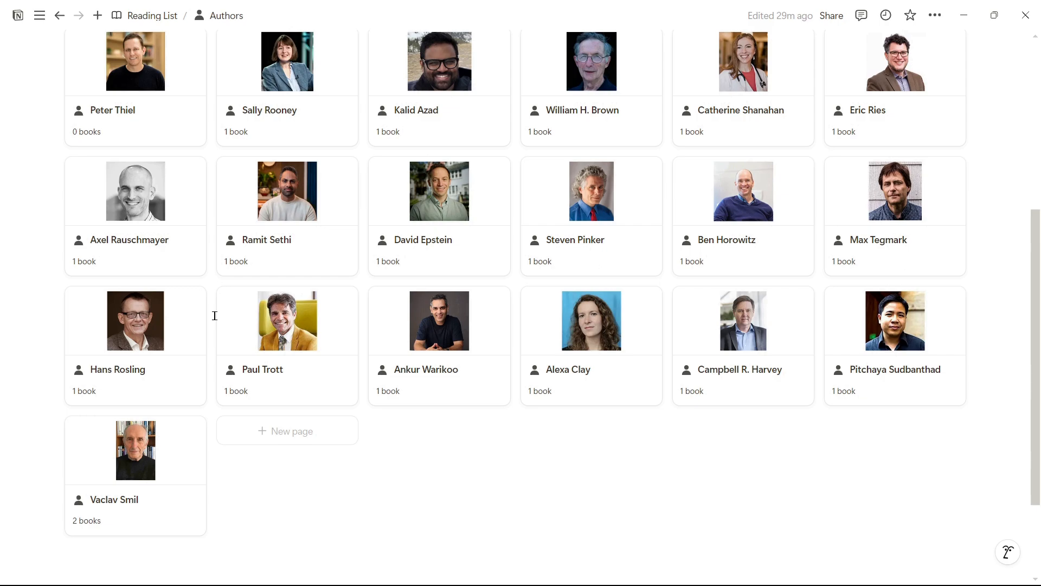
scroll("up", 3)
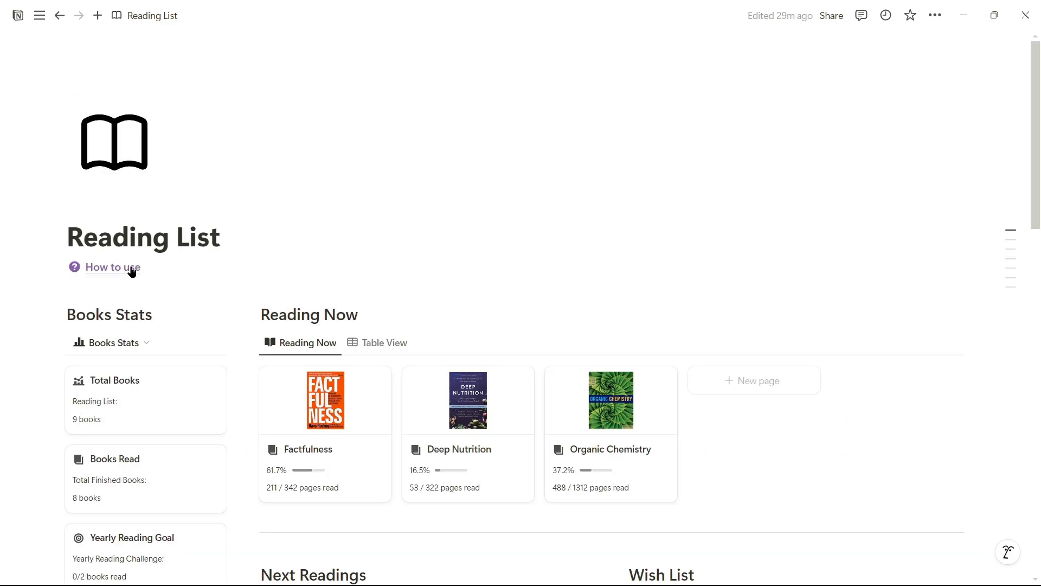
Check Zero to One in the Not Started gallery, then go to the Authors page.
scroll("down", 3)
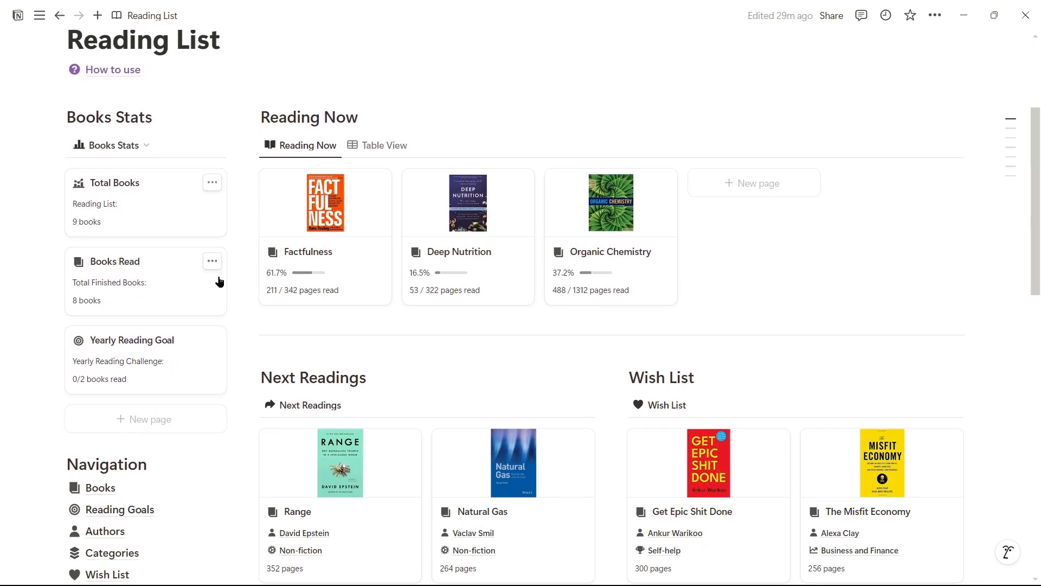
scroll("down", 3)
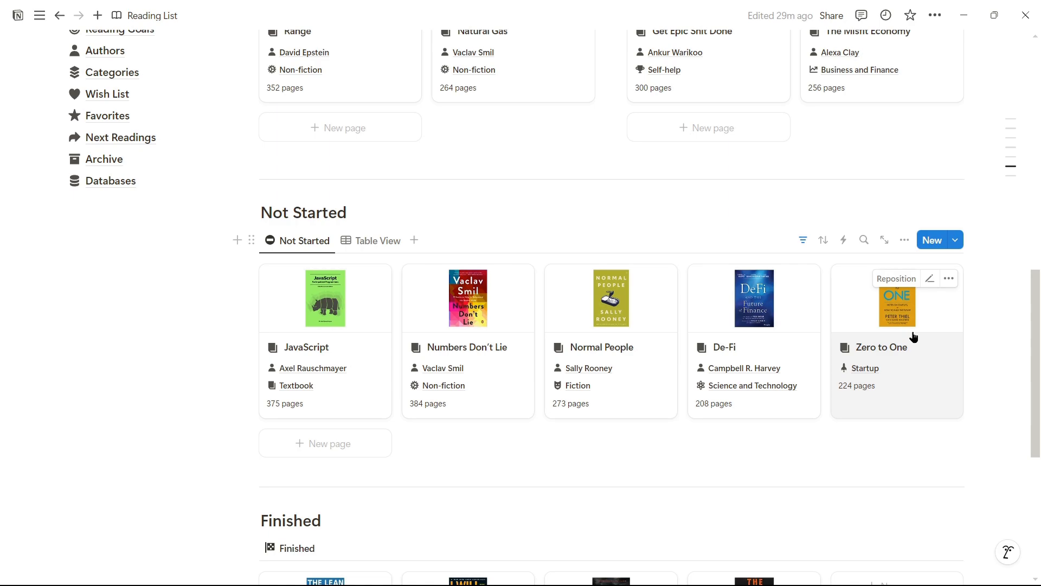
left_click(881, 347)
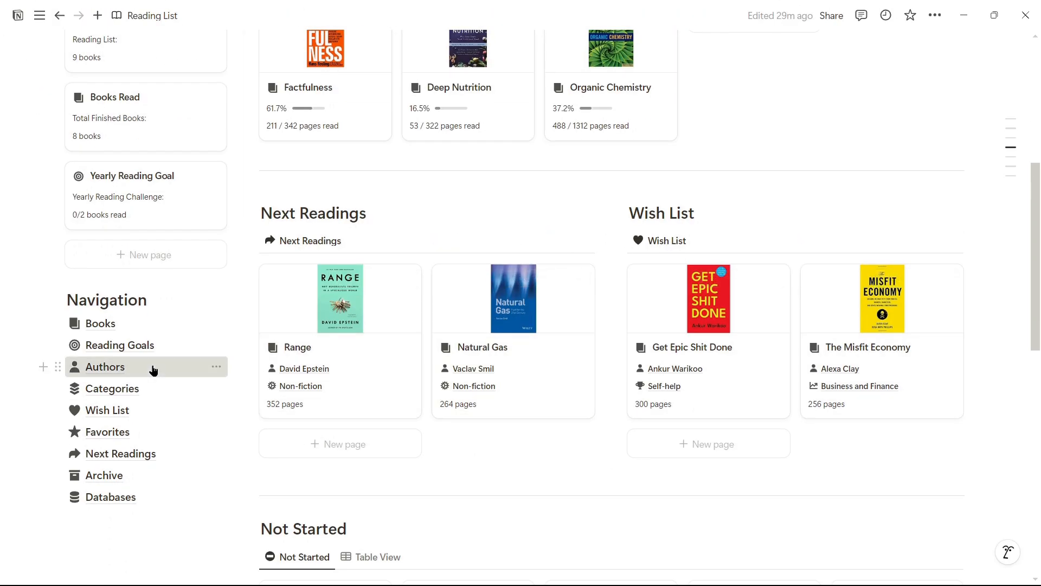
left_click(105, 366)
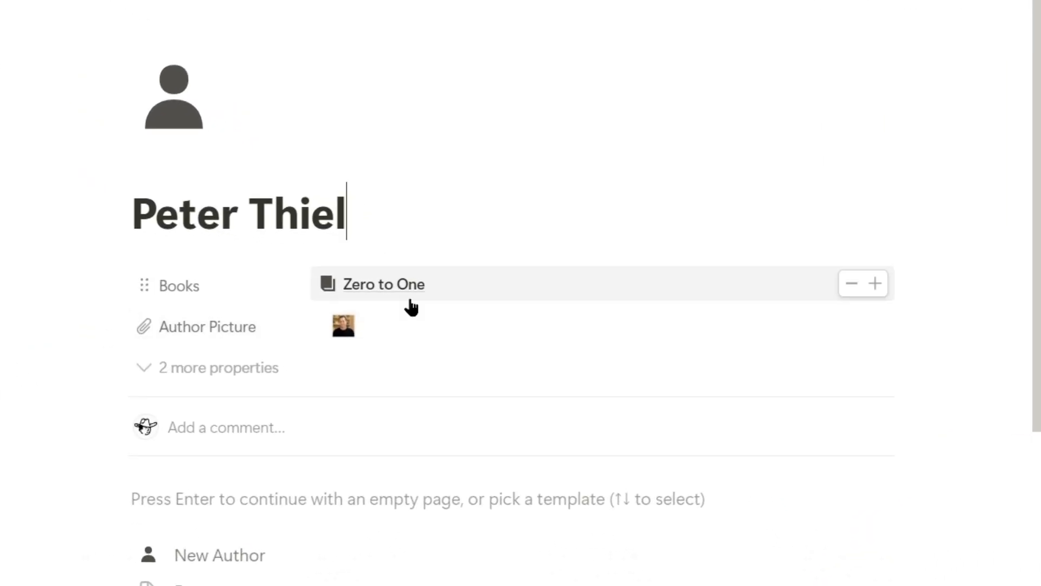
Leave Peter Thiel's author page for the Categories overview, Startup now counting 3 books.
left_click(59, 15)
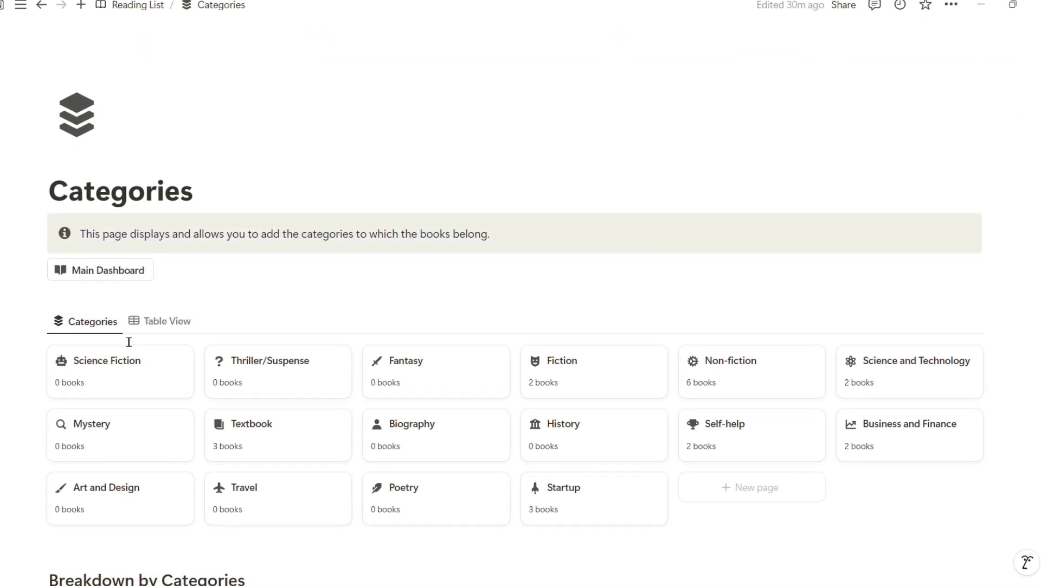
Scroll the Categories page toward the Wish List link.
scroll("down", 3)
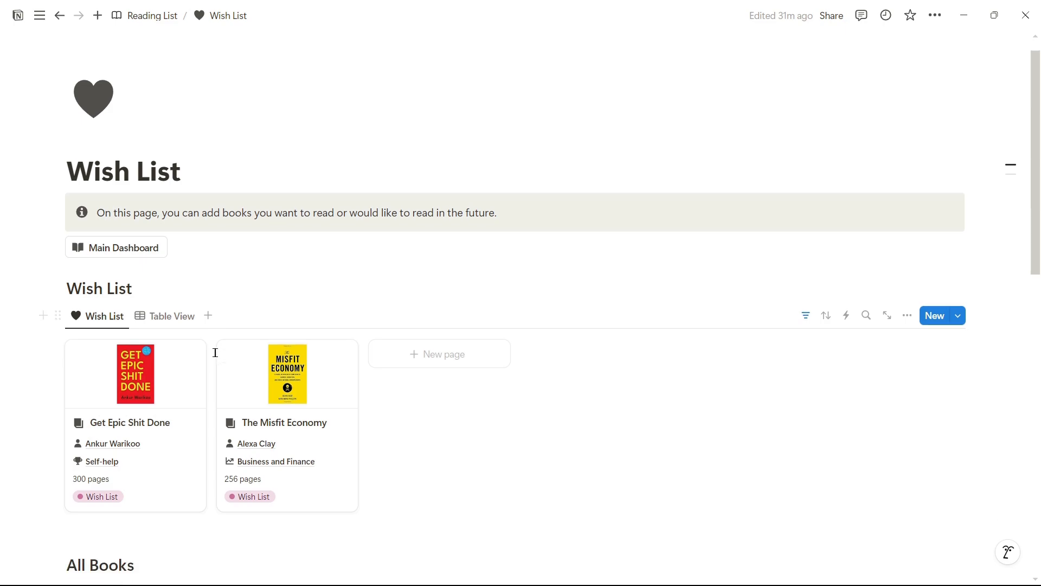
Browse the Favorites page, review Zero to One's properties, and return to the dashboard.
scroll("down", 3)
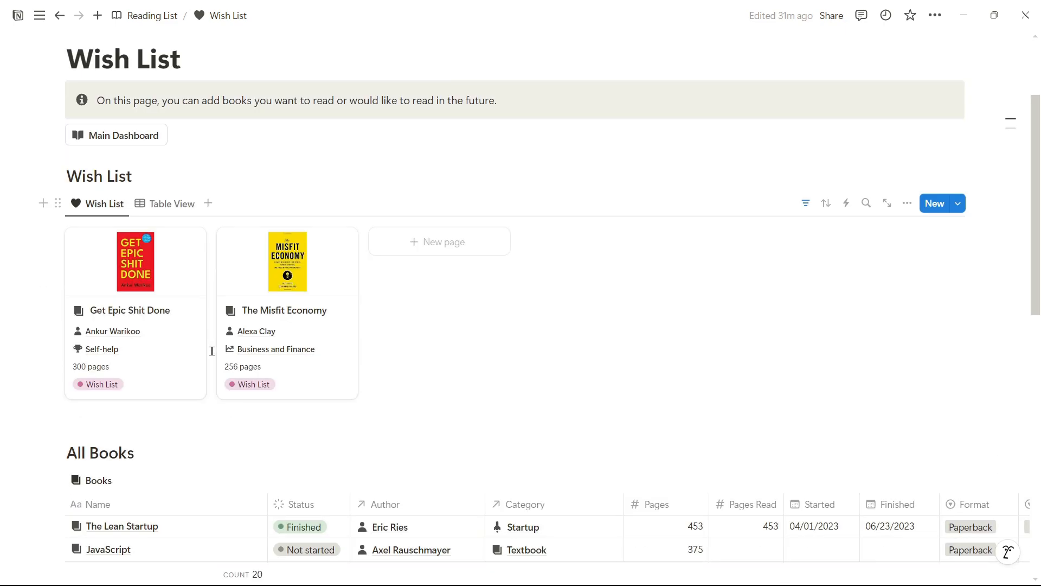
left_click(58, 15)
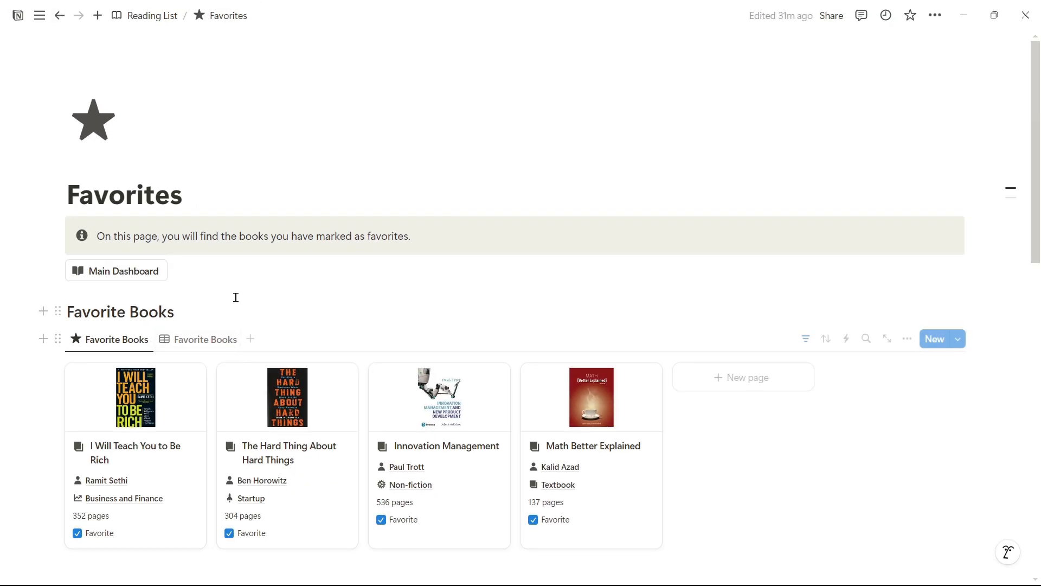
left_click(205, 338)
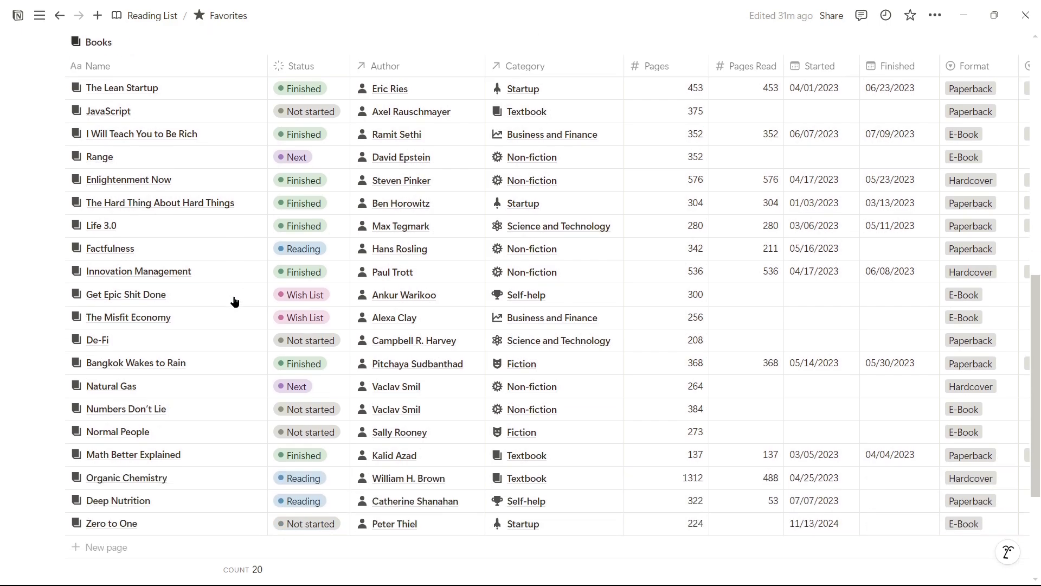
mouse_move(246, 529)
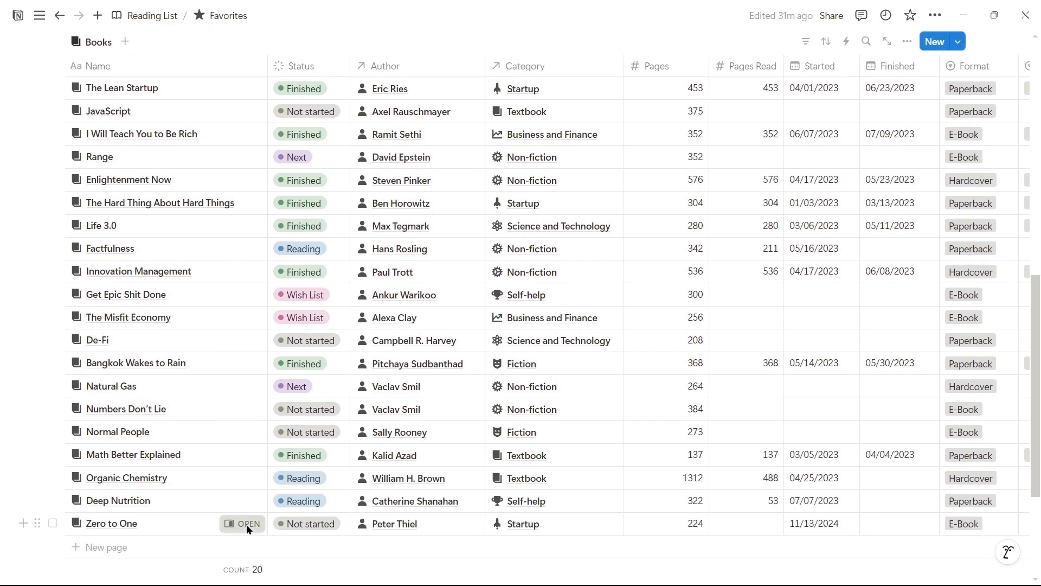
left_click(250, 522)
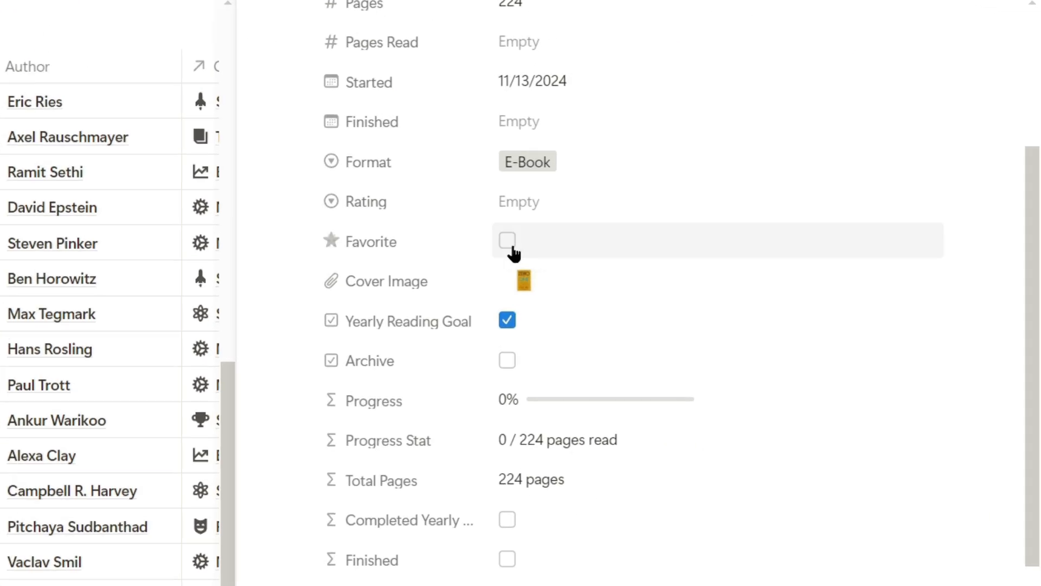
left_click(507, 240)
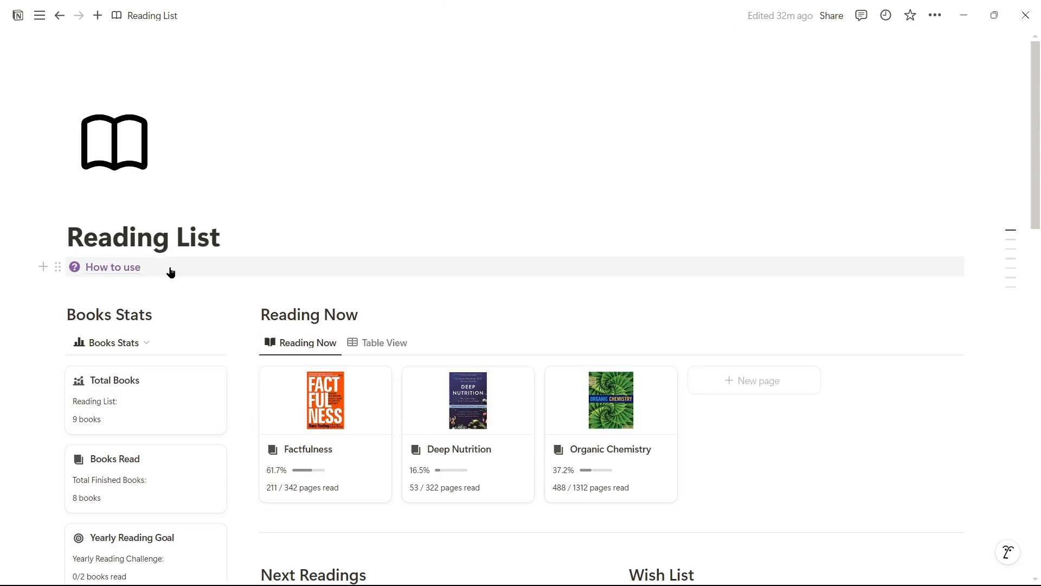
From the Books database, set Zero to One's status to Next.
scroll("down", 3)
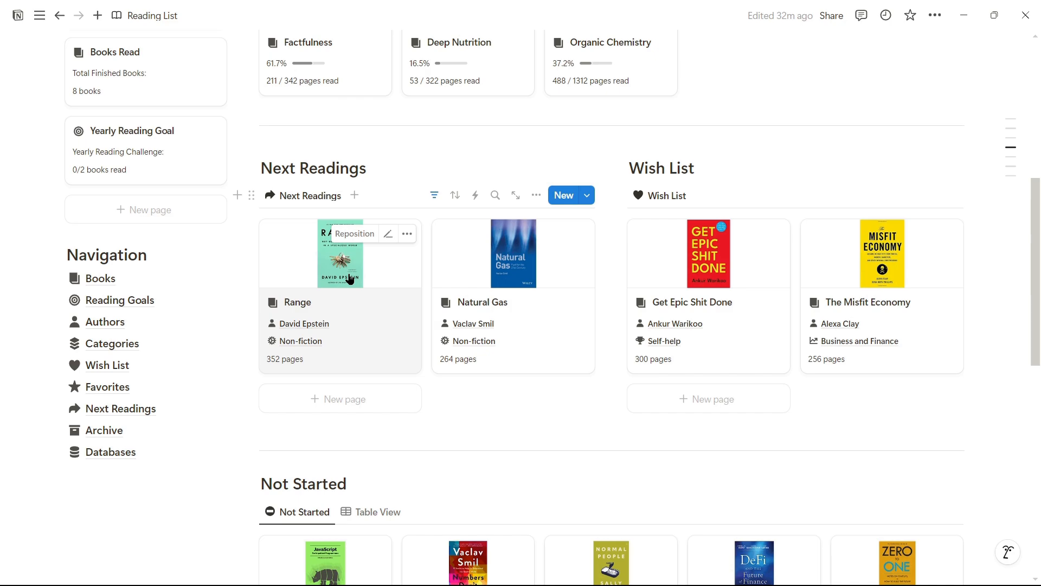
left_click(102, 279)
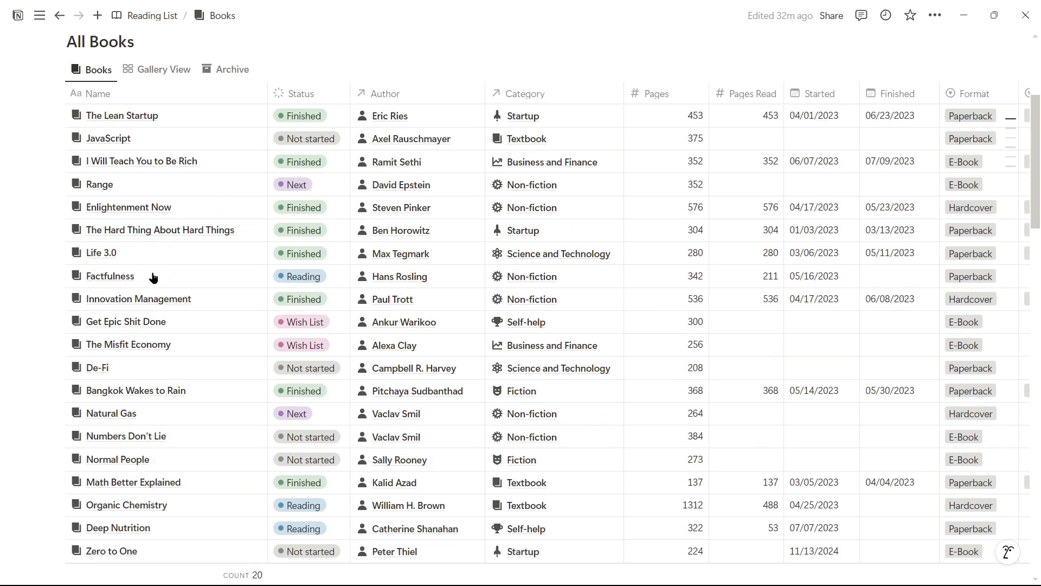
scroll("down", 3)
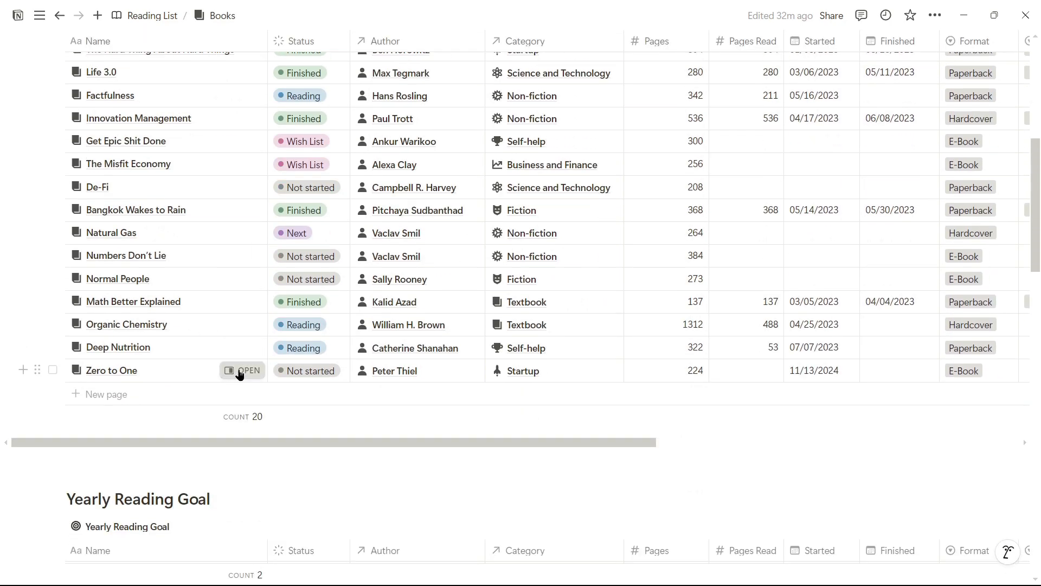
left_click(249, 370)
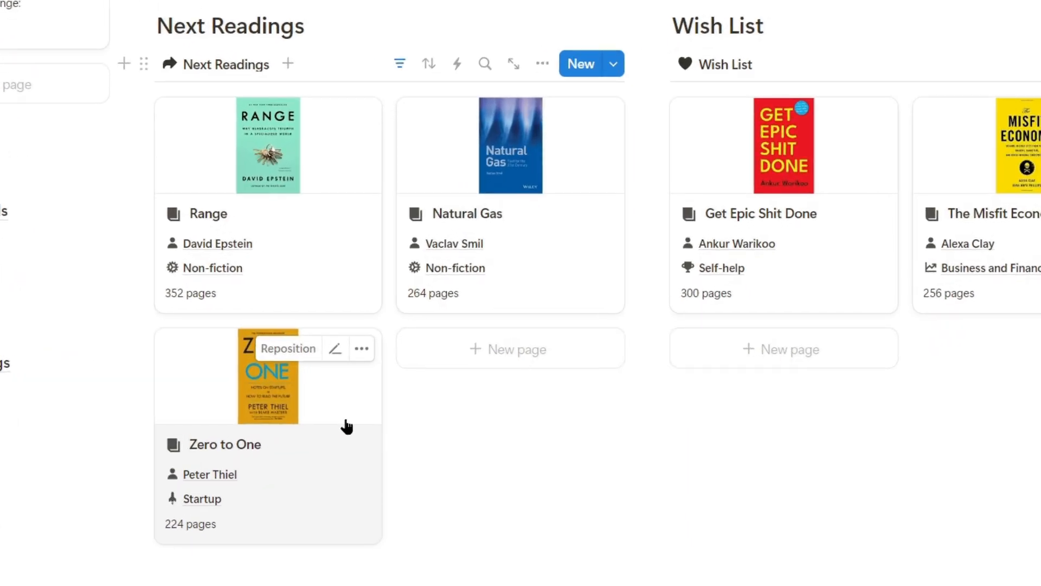
Check Zero to One under Next Readings on the dashboard, then go to Archive.
scroll("up", 3)
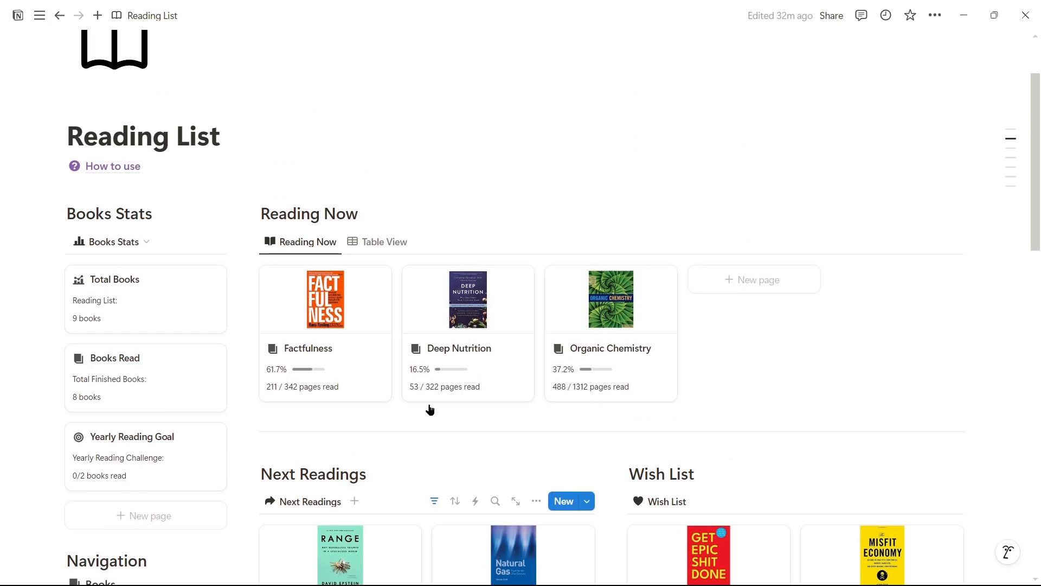
scroll("down", 3)
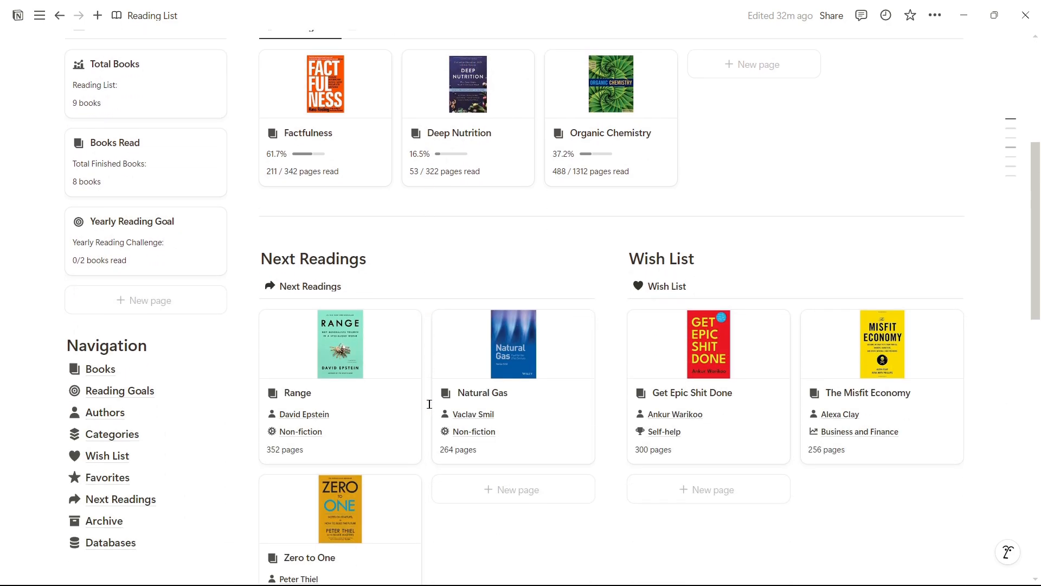
left_click(104, 519)
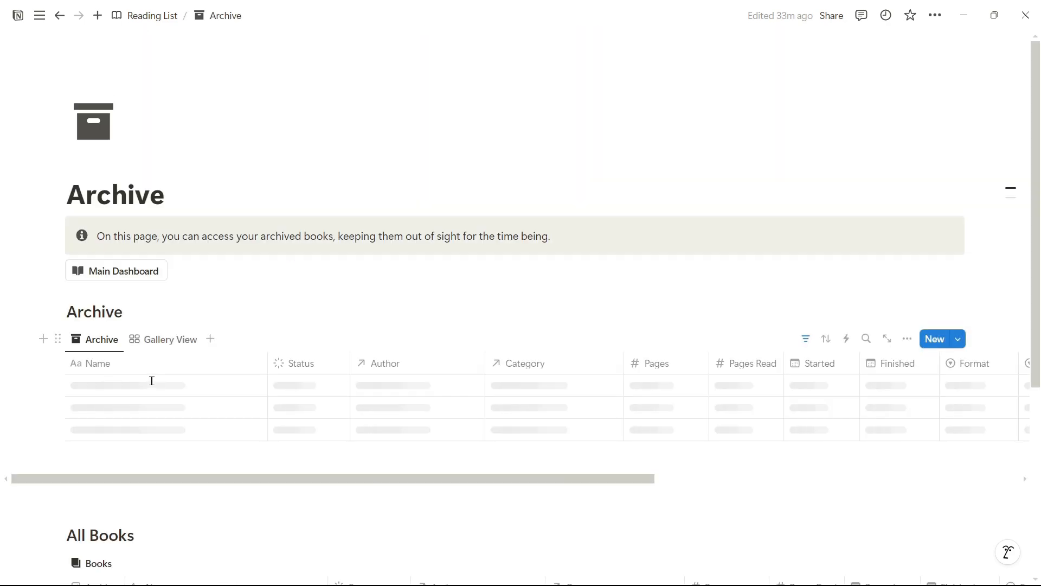
Tick Zero to One's Archive checkbox, bringing the Archive to 5 books, and return to the dashboard.
scroll("down", 3)
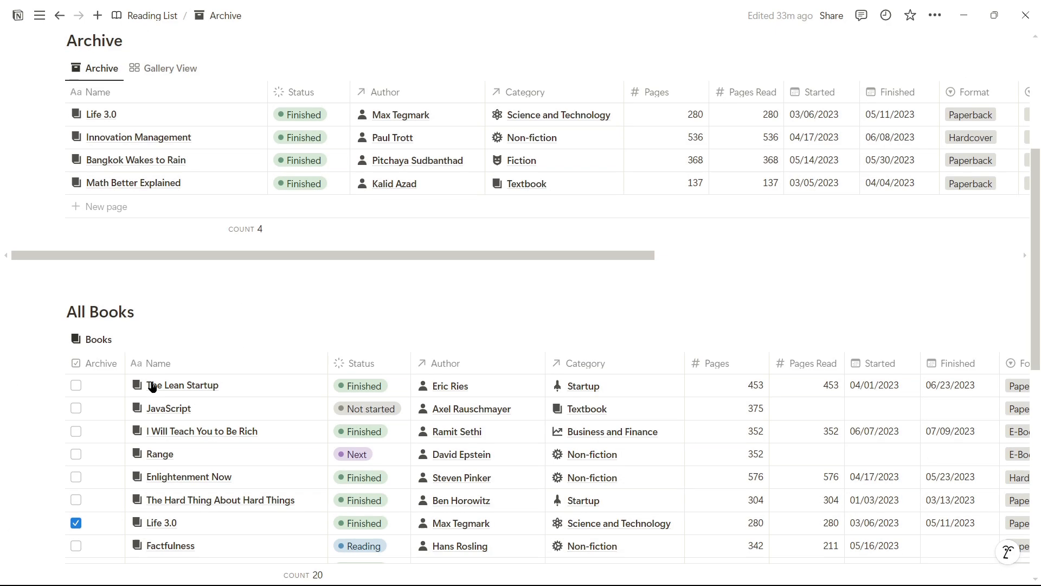
scroll("down", 3)
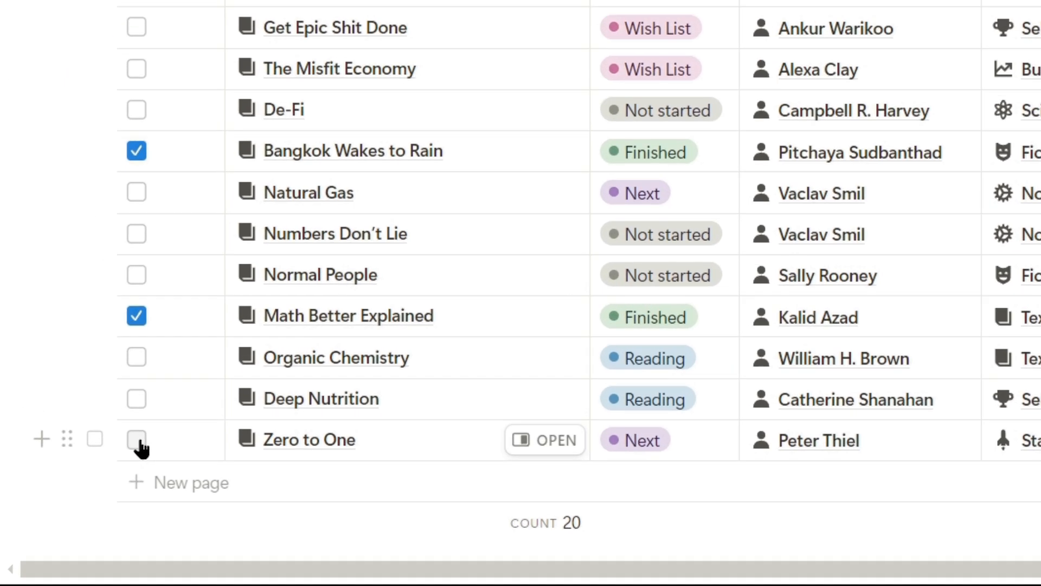
scroll("up", 3)
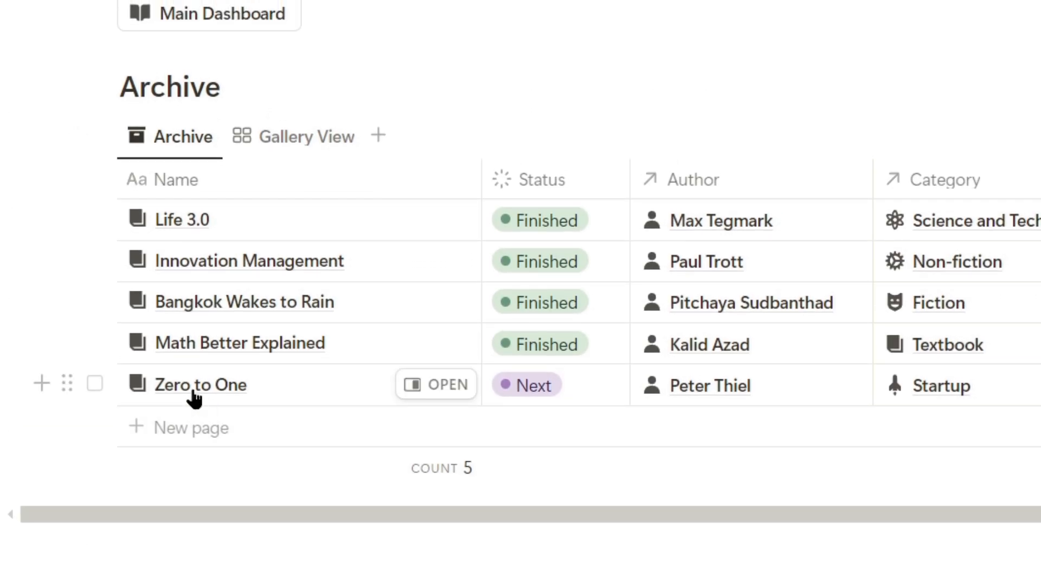
left_click(59, 16)
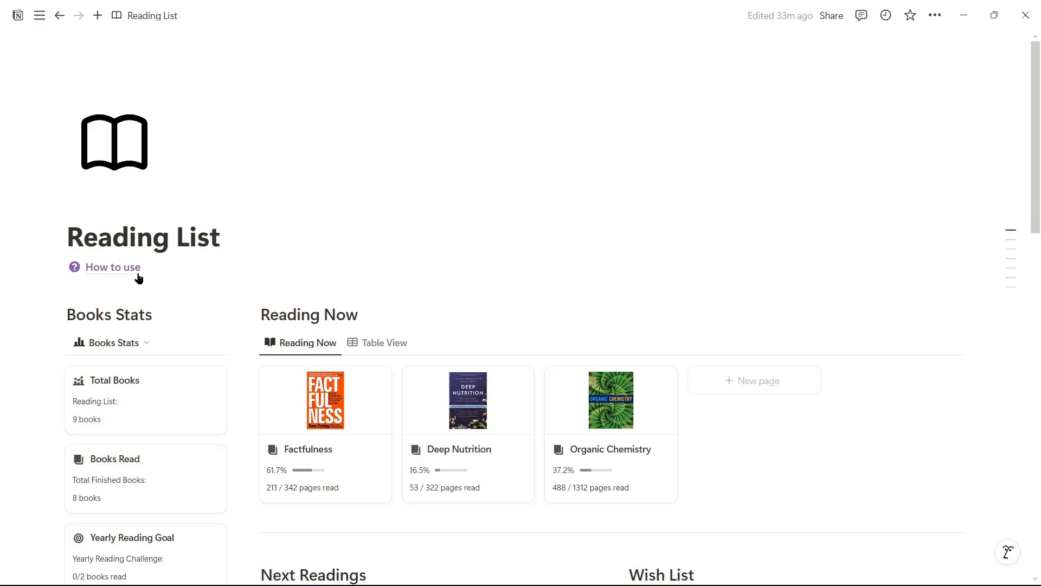
Rate Zero to One four stars and finish it, showing 9 books read on the dashboard.
left_click(384, 343)
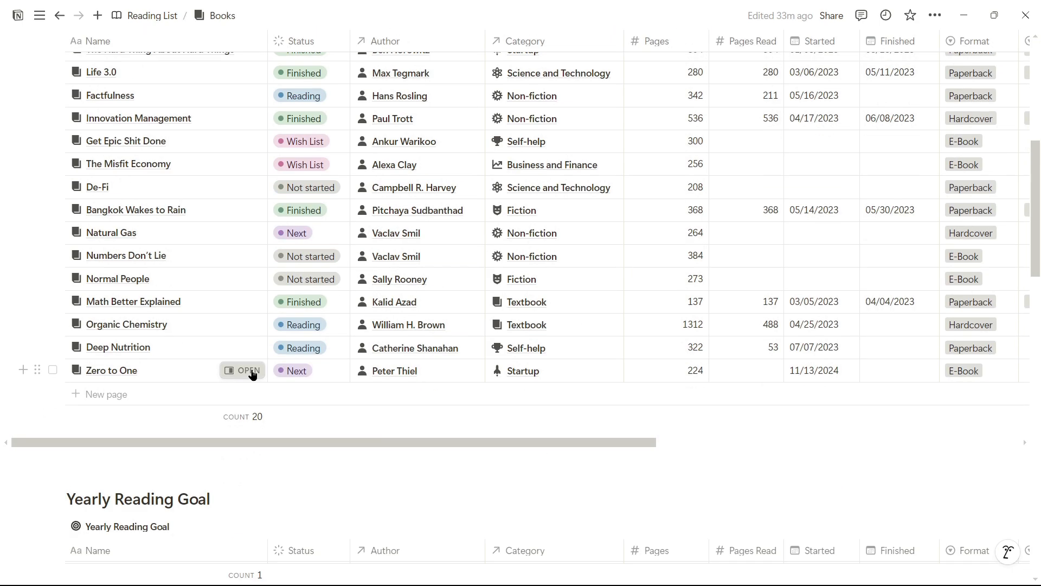
left_click(247, 370)
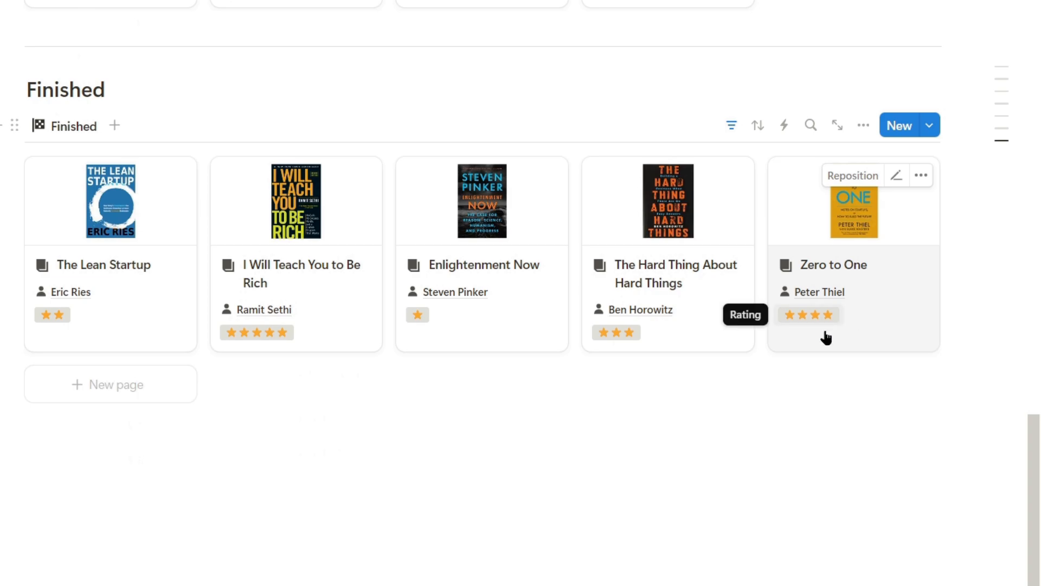
scroll("up", 3)
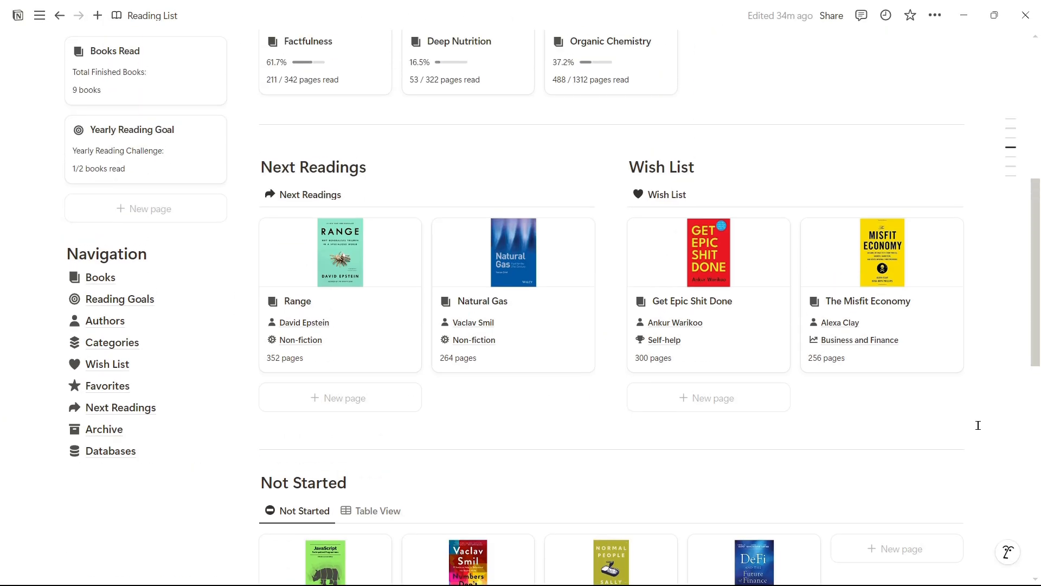
scroll("up", 3)
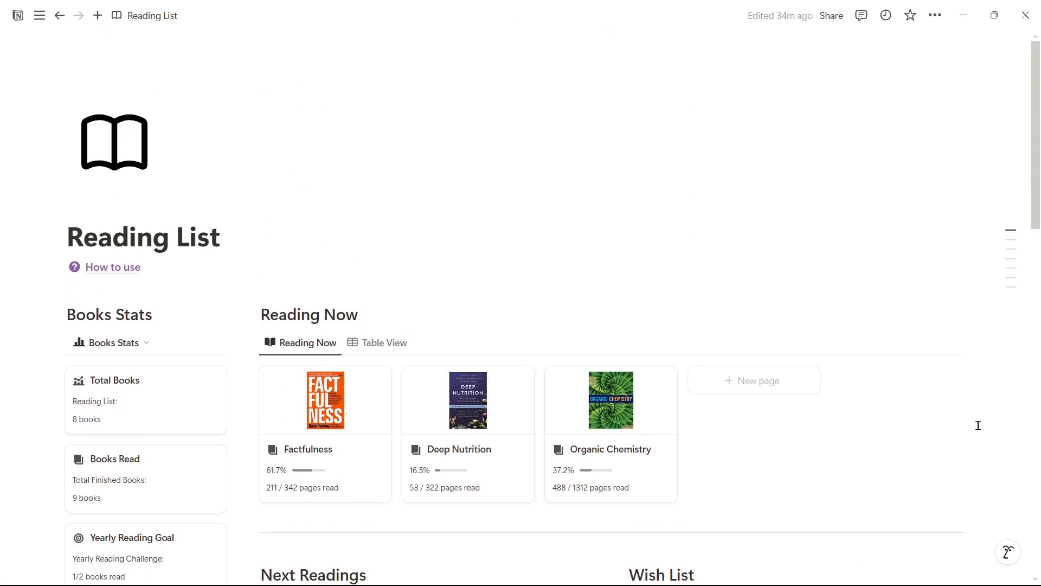